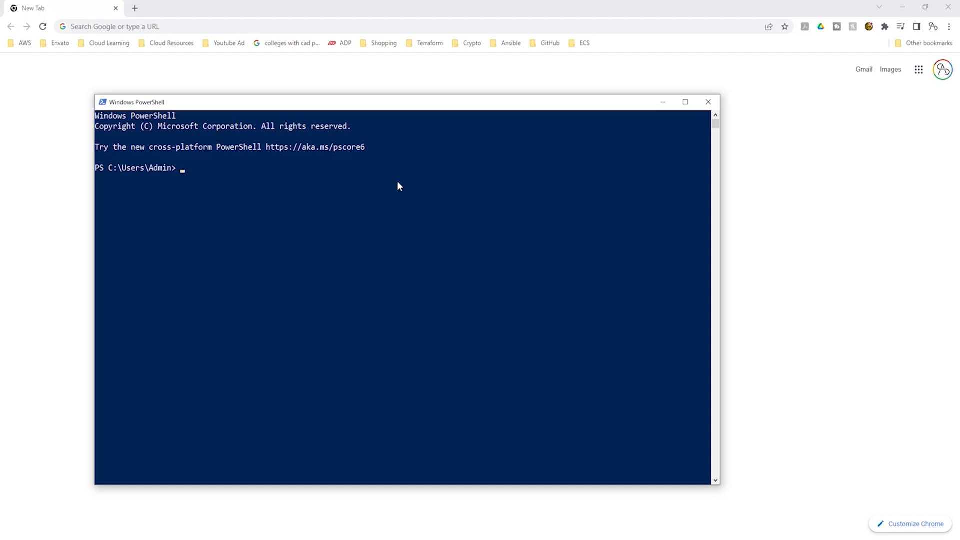
# Write out ssh-keygen -t rsa -b 2048 at the prompt without running it
pyautogui.write('s')
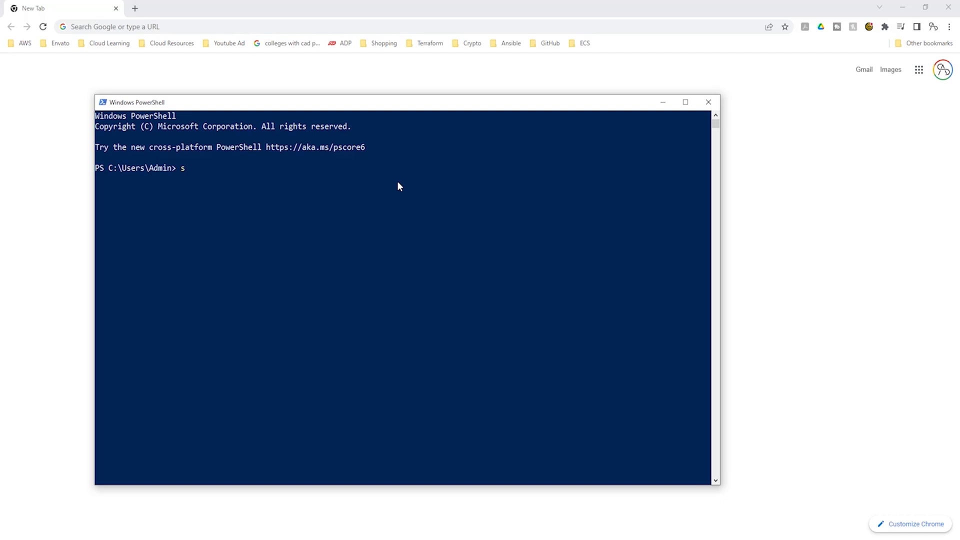
pyautogui.write('sh-keygen')
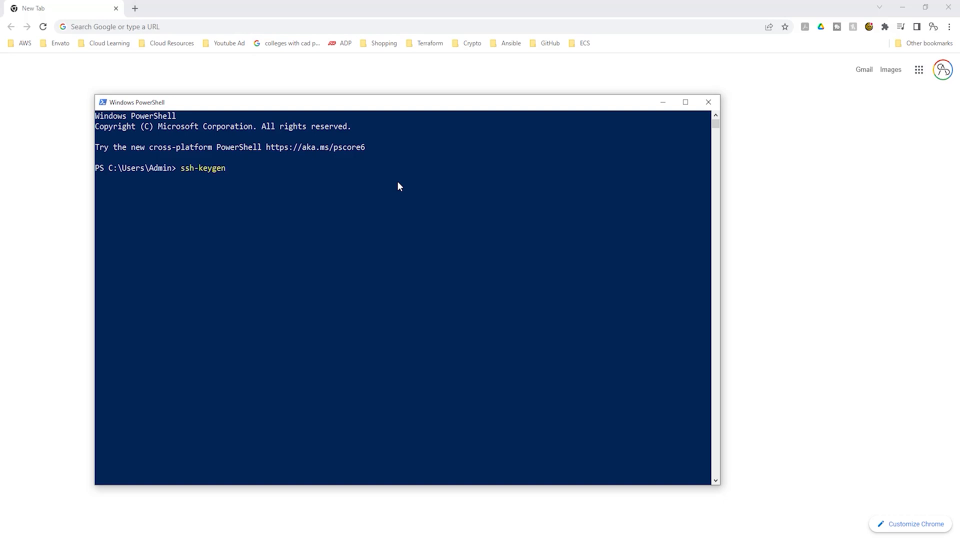
pyautogui.write('-t r')
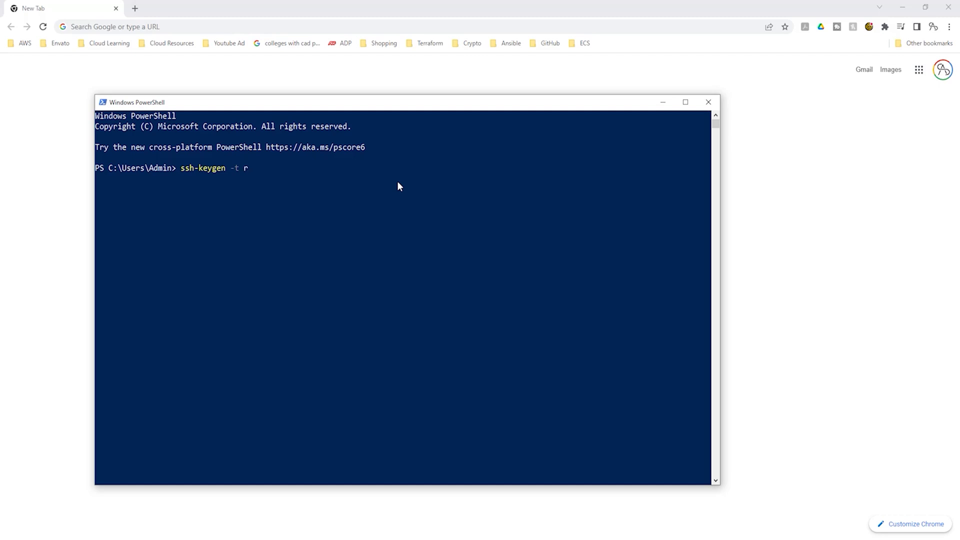
pyautogui.write('sa -b 20')
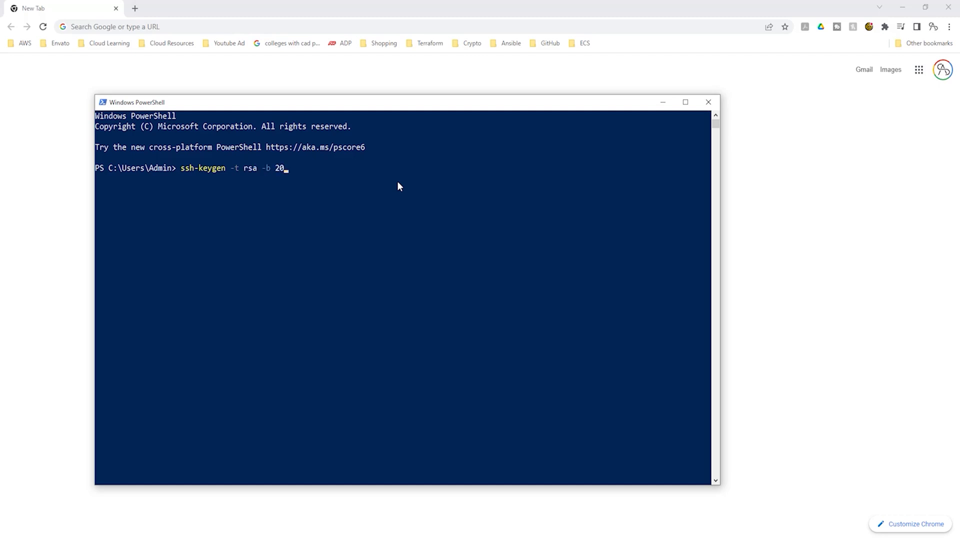
pyautogui.write('48')
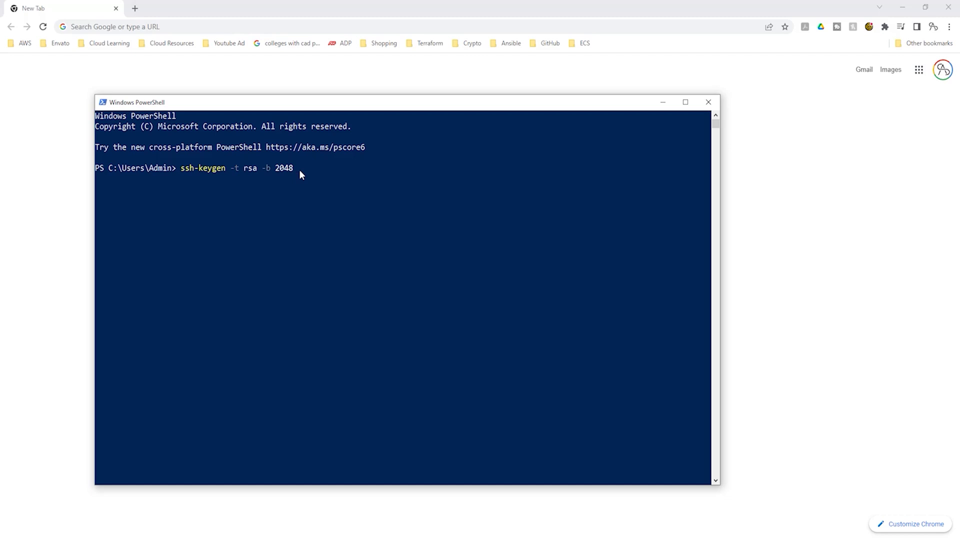
pyautogui.moveTo(193, 173)
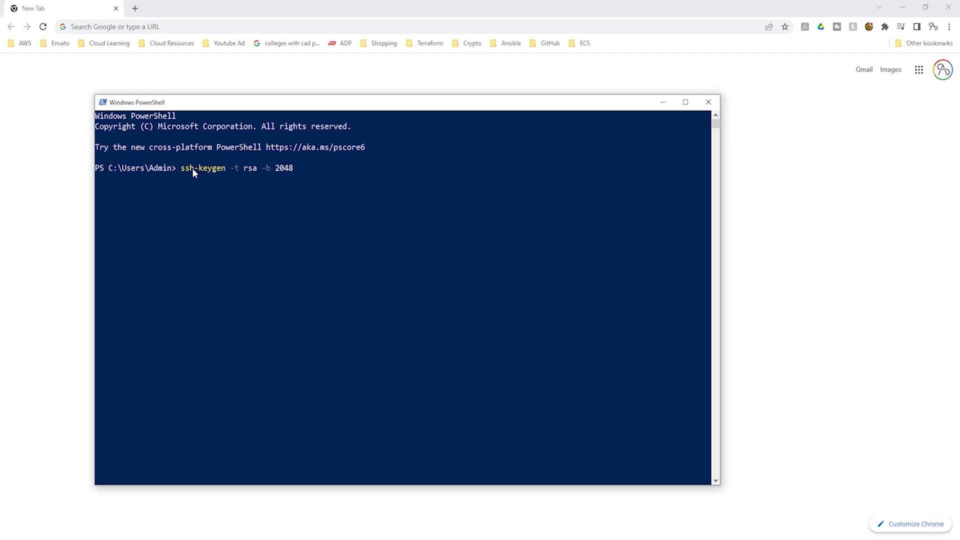
pyautogui.moveTo(210, 174)
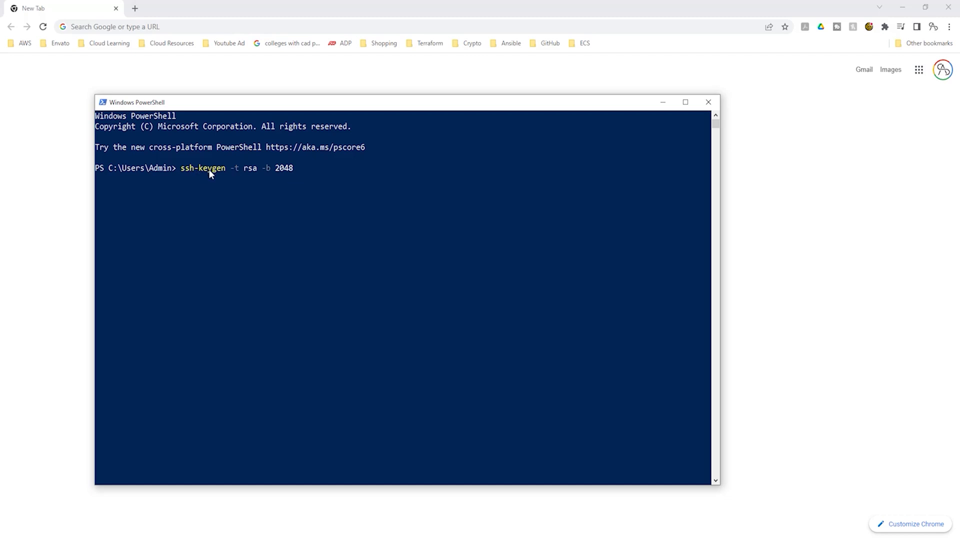
pyautogui.moveTo(231, 177)
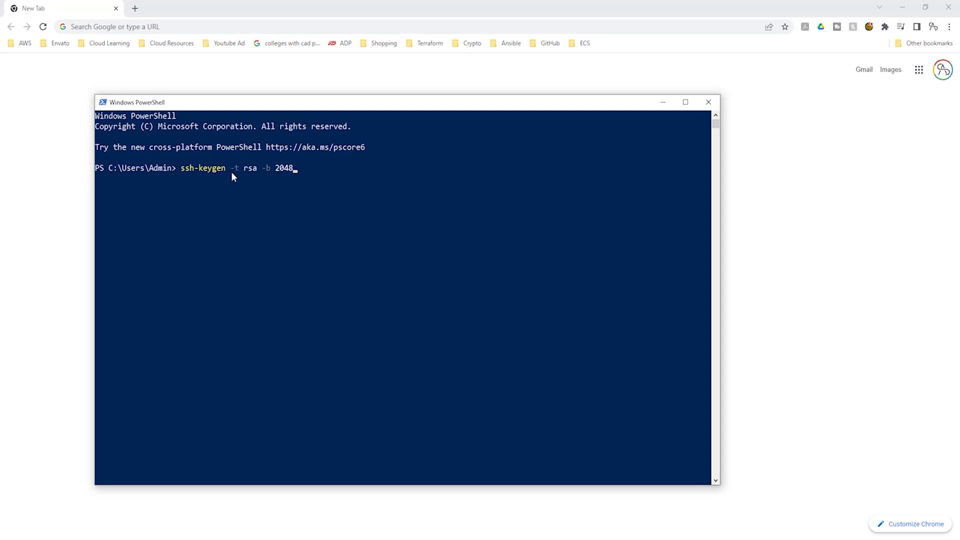
pyautogui.moveTo(249, 176)
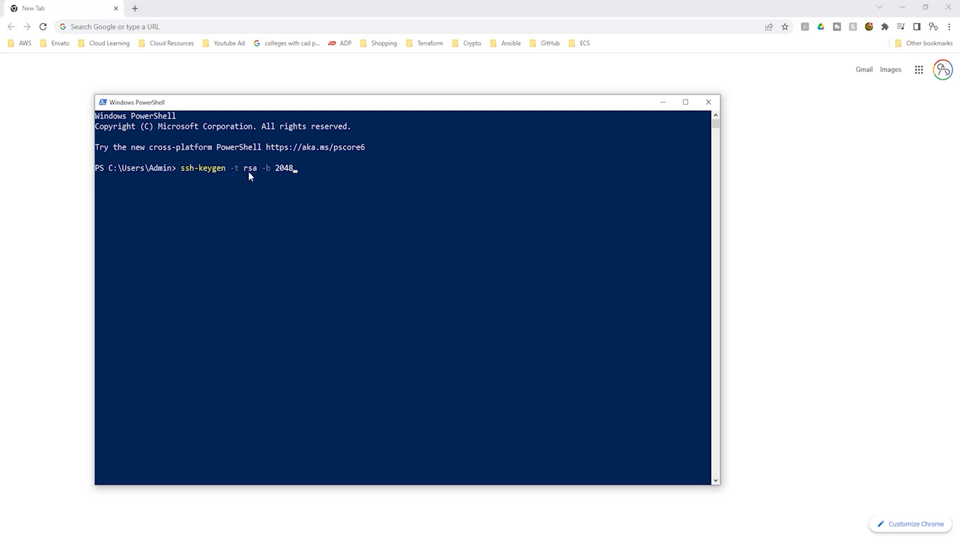
pyautogui.moveTo(266, 176)
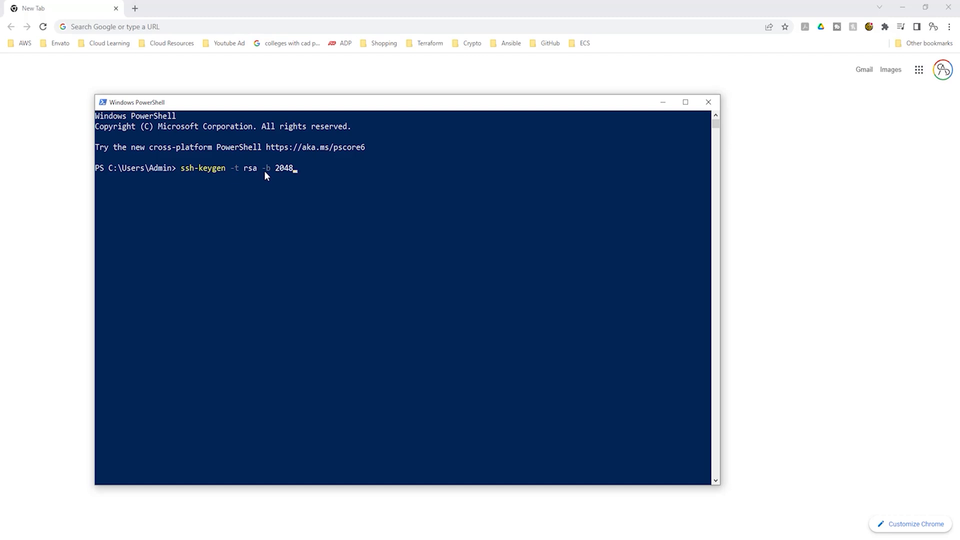
pyautogui.moveTo(287, 174)
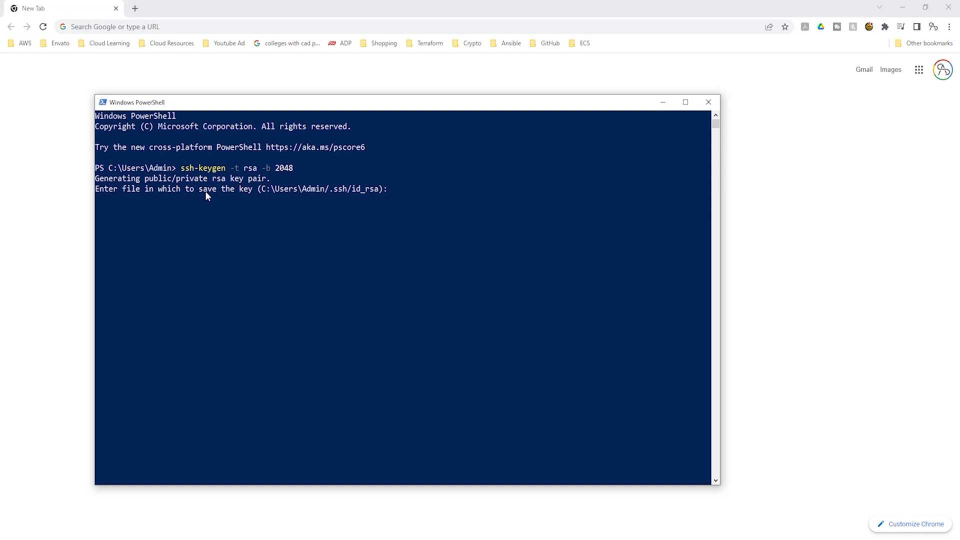
pyautogui.moveTo(284, 195)
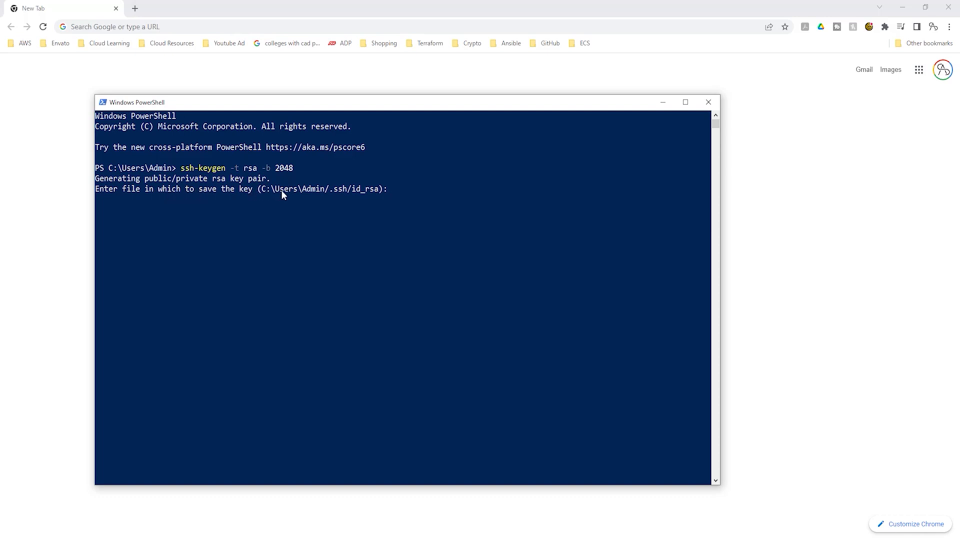
pyautogui.moveTo(353, 201)
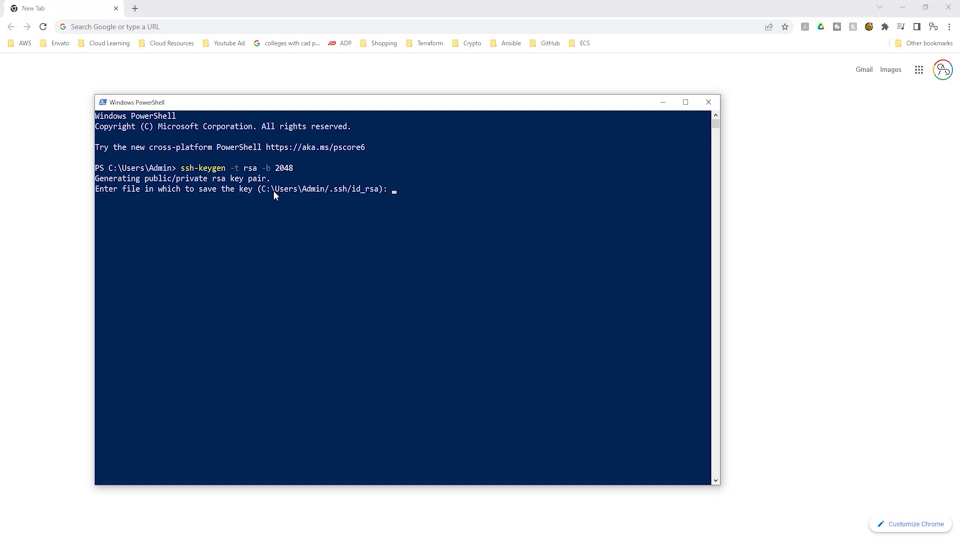
pyautogui.moveTo(350, 197)
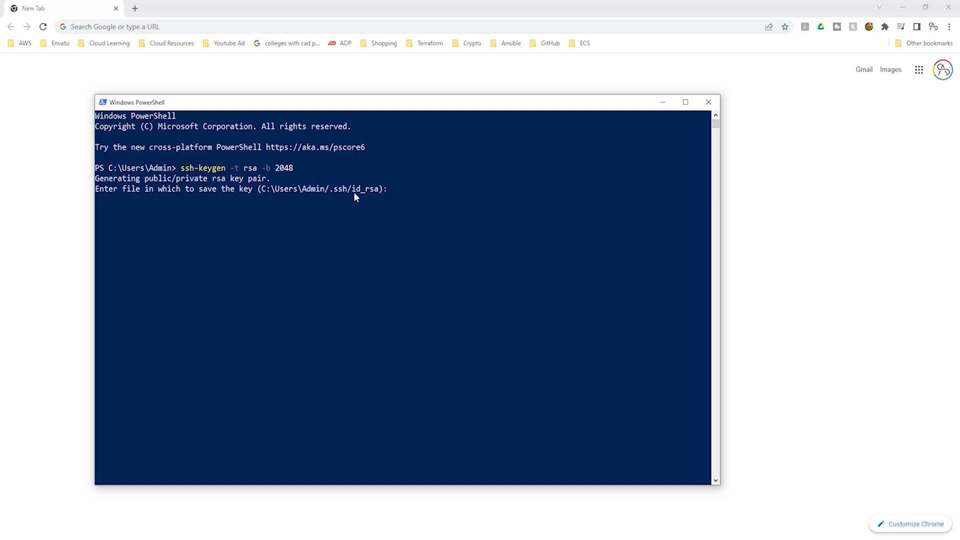
# Accept the default key location so id_rsa saves to the Admin .ssh folder
pyautogui.press('Enter')
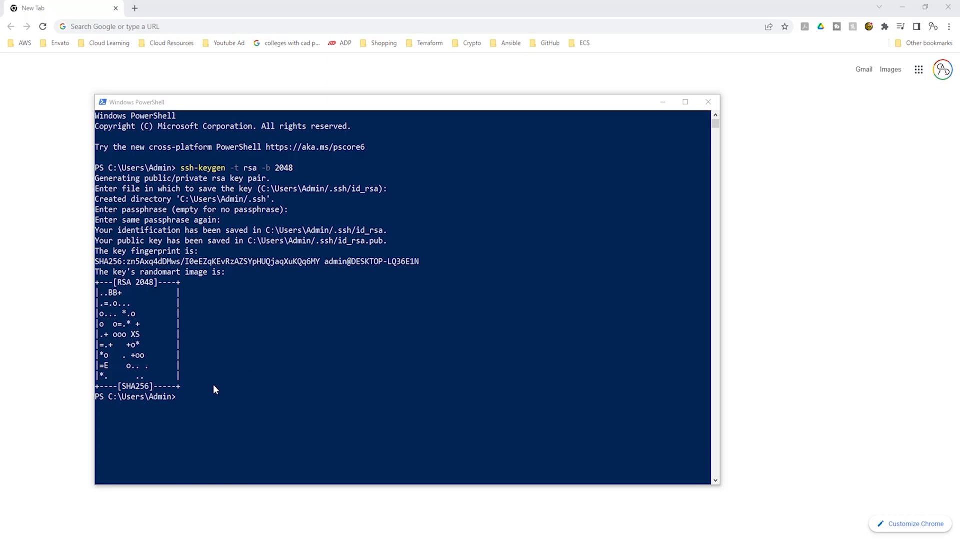
pyautogui.moveTo(284, 197)
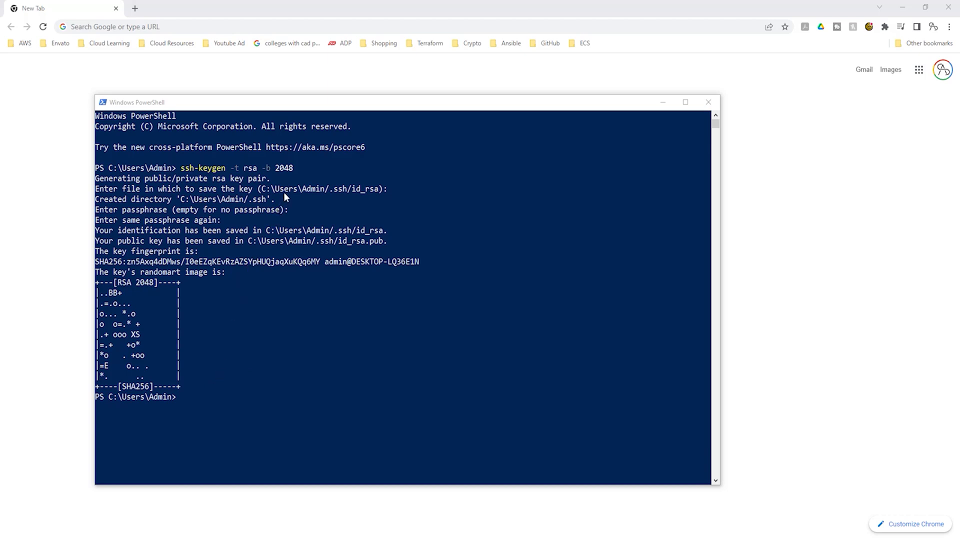
pyautogui.moveTo(262, 196)
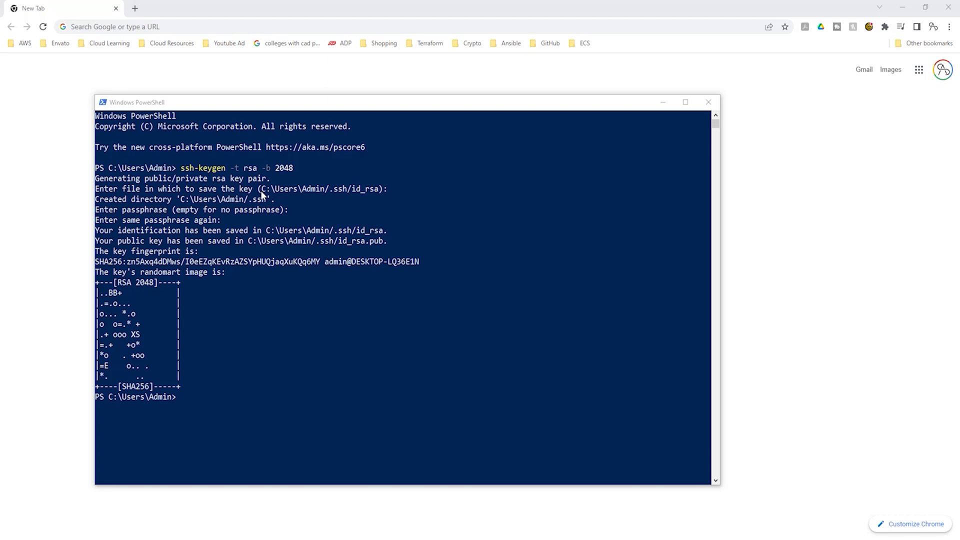
pyautogui.moveTo(311, 196)
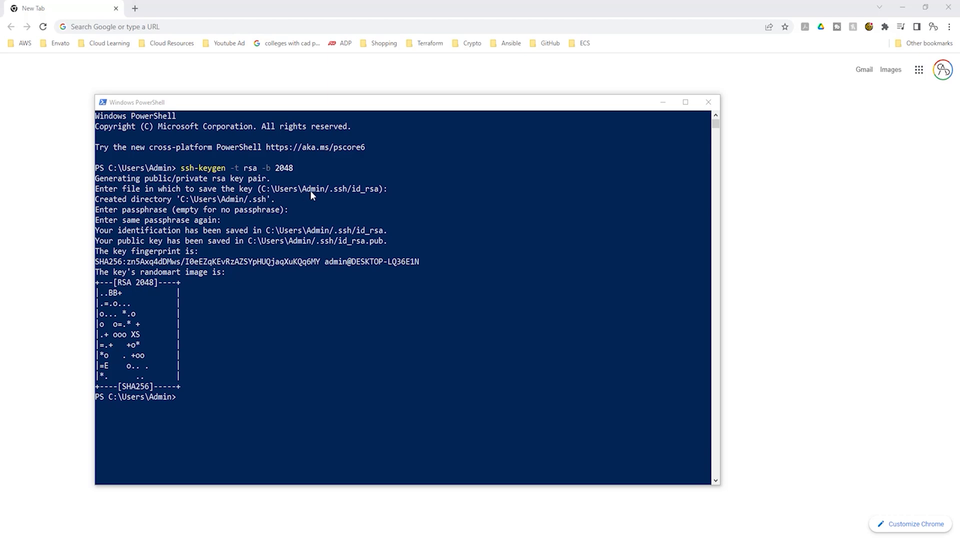
pyautogui.moveTo(345, 203)
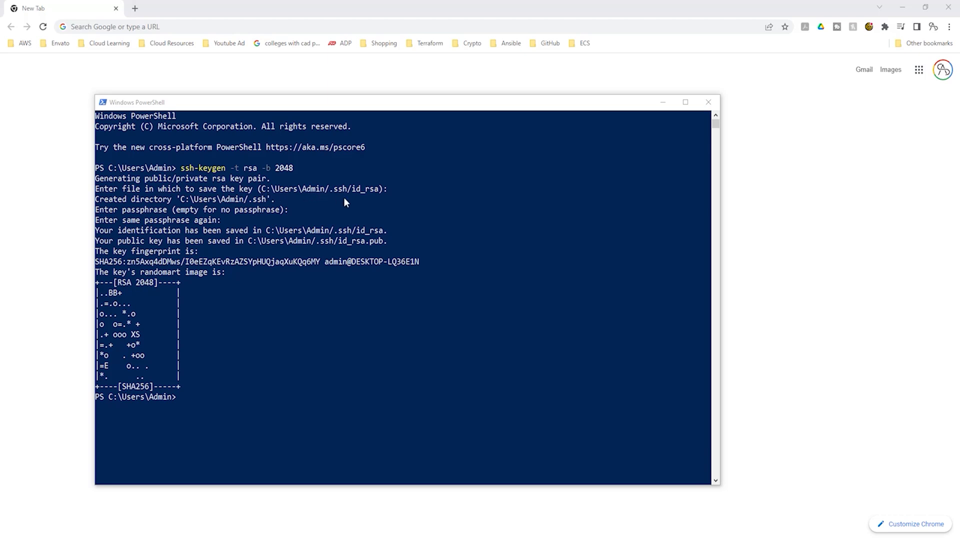
pyautogui.moveTo(368, 200)
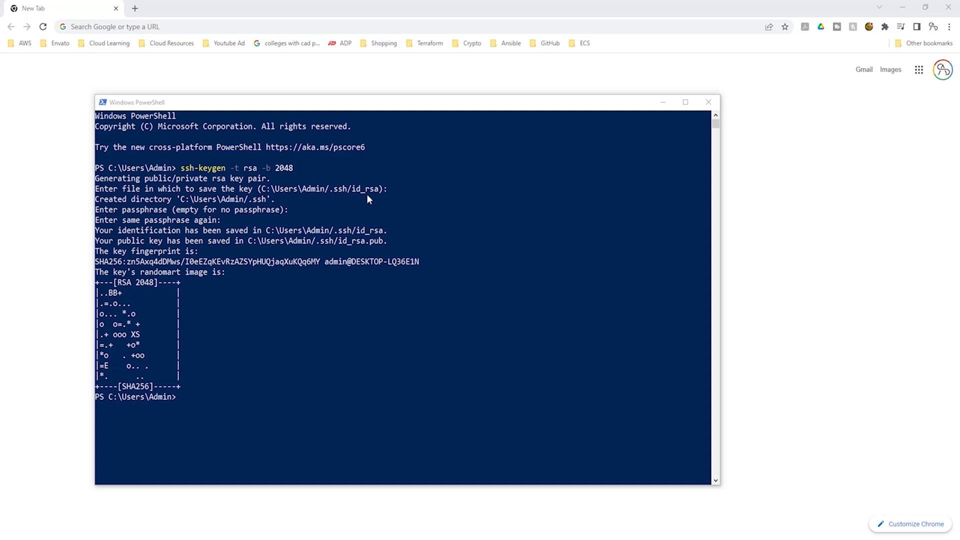
pyautogui.moveTo(340, 199)
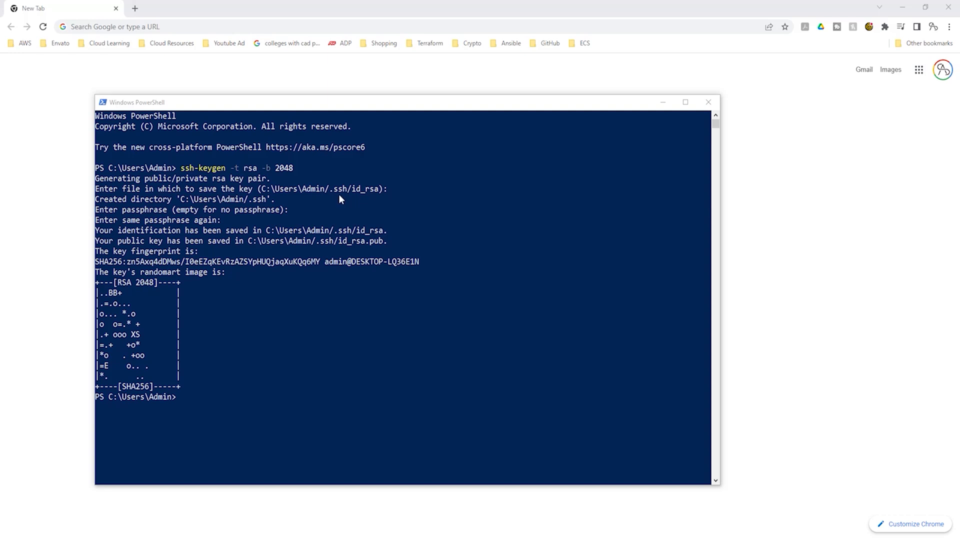
pyautogui.moveTo(58, 539)
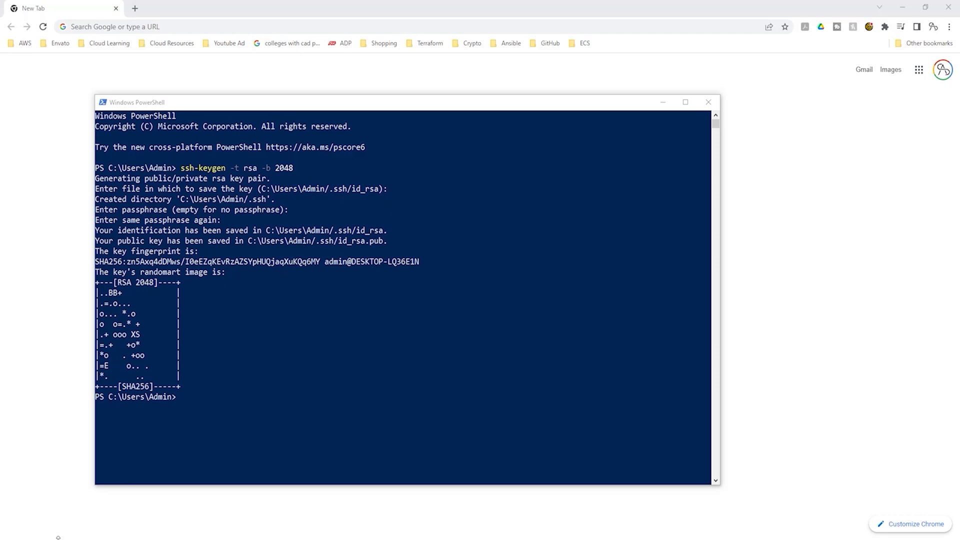
# Launch File Explorer from the Start menu search for 'file explorer'
pyautogui.click(8, 533)
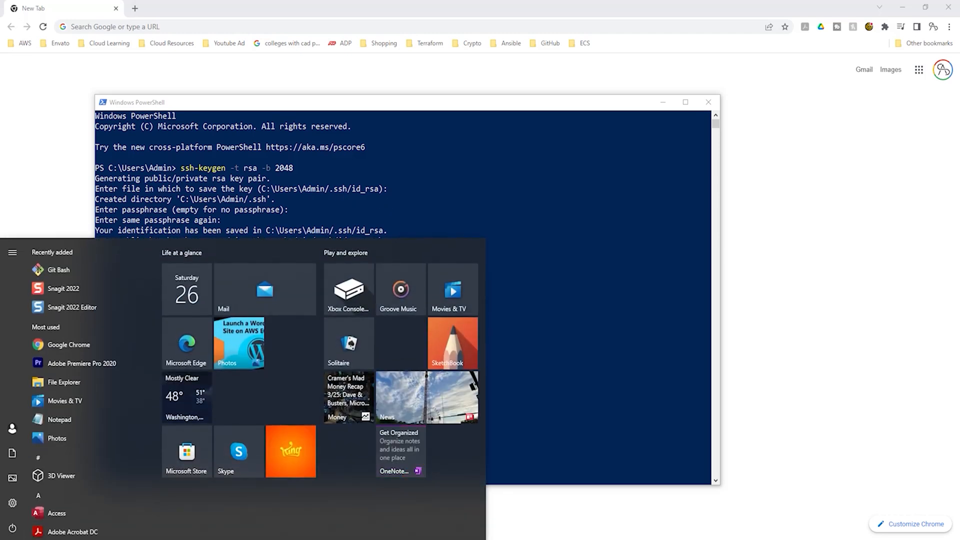
pyautogui.write('file explorer')
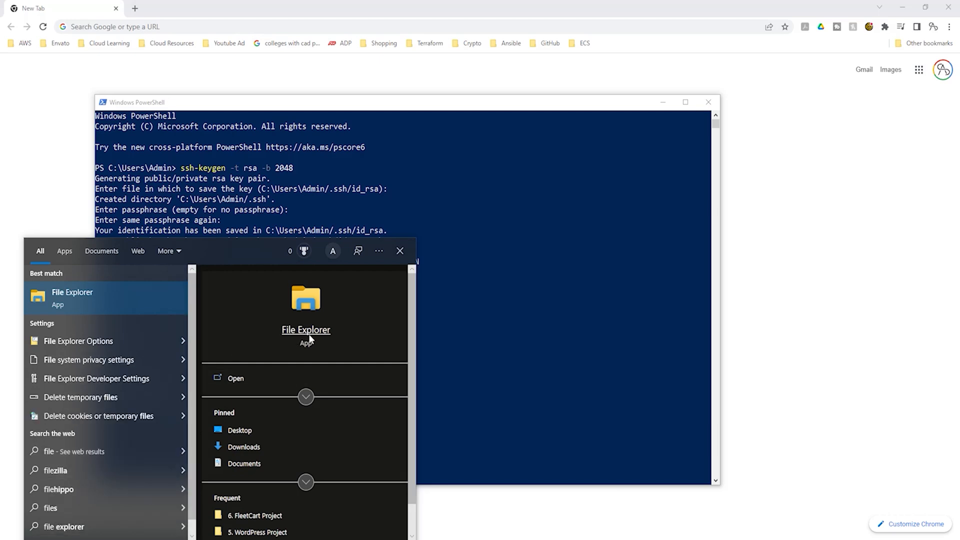
pyautogui.click(306, 329)
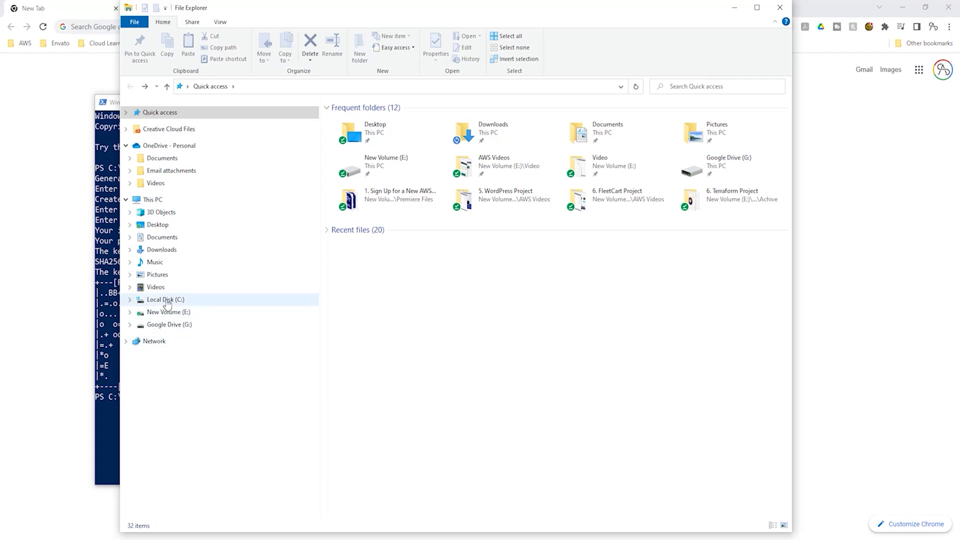
# Browse to C:\Users\Admin, where the .ssh folder is listed
pyautogui.click(165, 299)
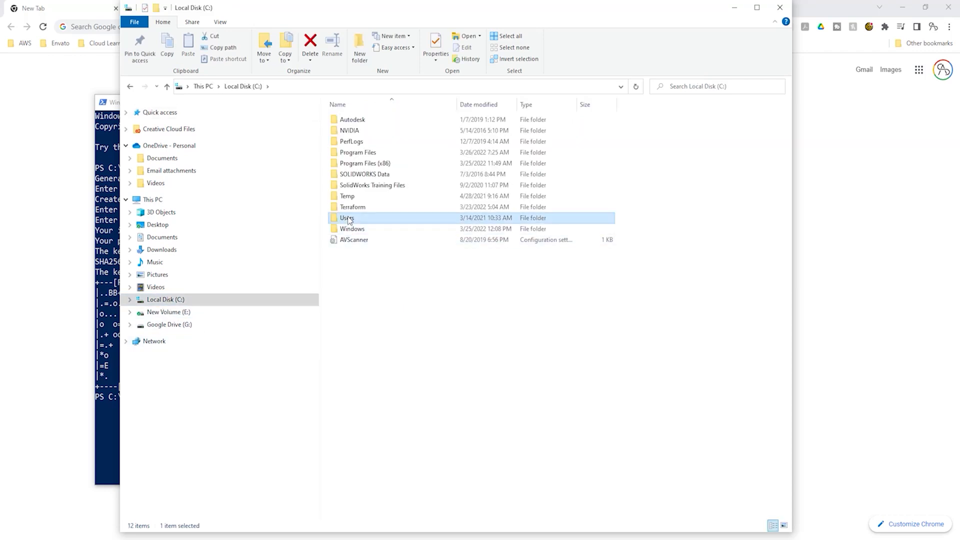
pyautogui.doubleClick(348, 218)
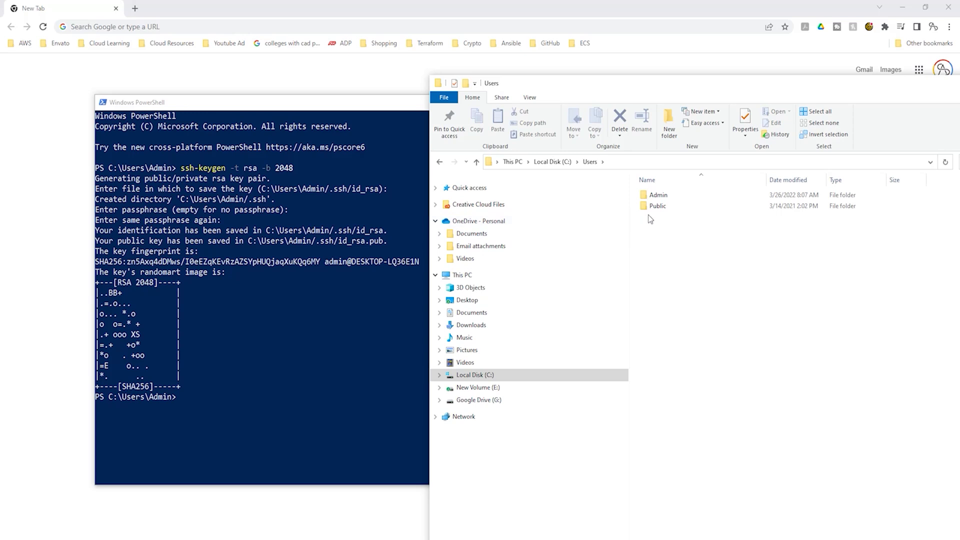
pyautogui.click(659, 195)
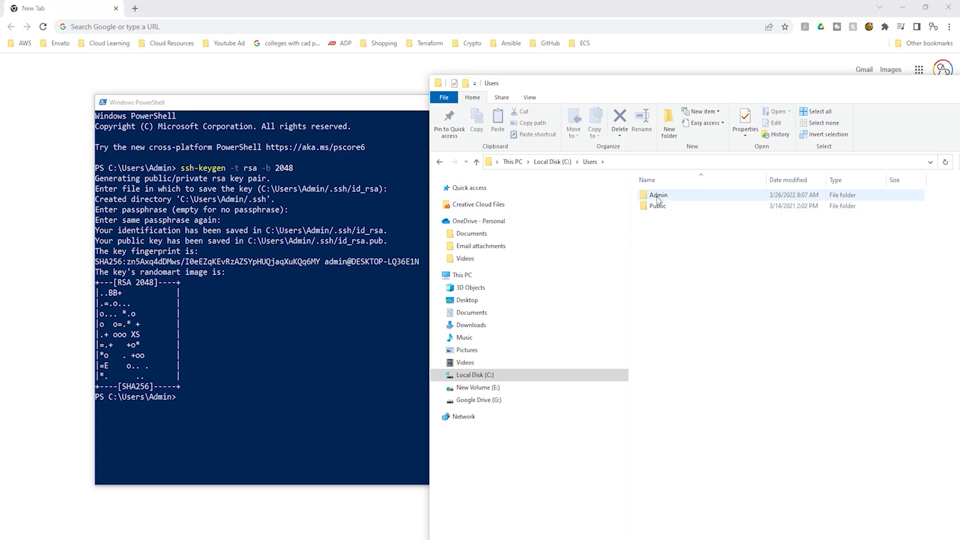
pyautogui.doubleClick(658, 195)
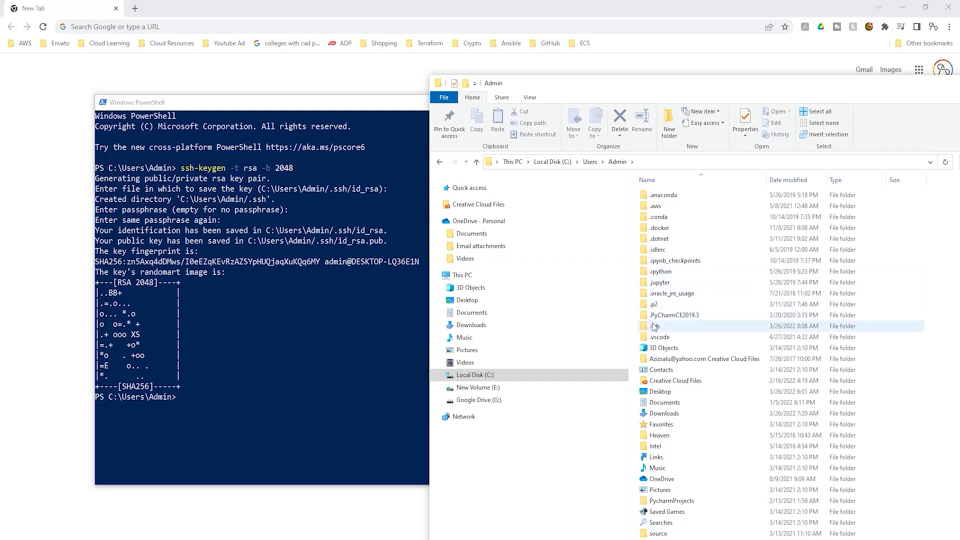
pyautogui.moveTo(654, 326)
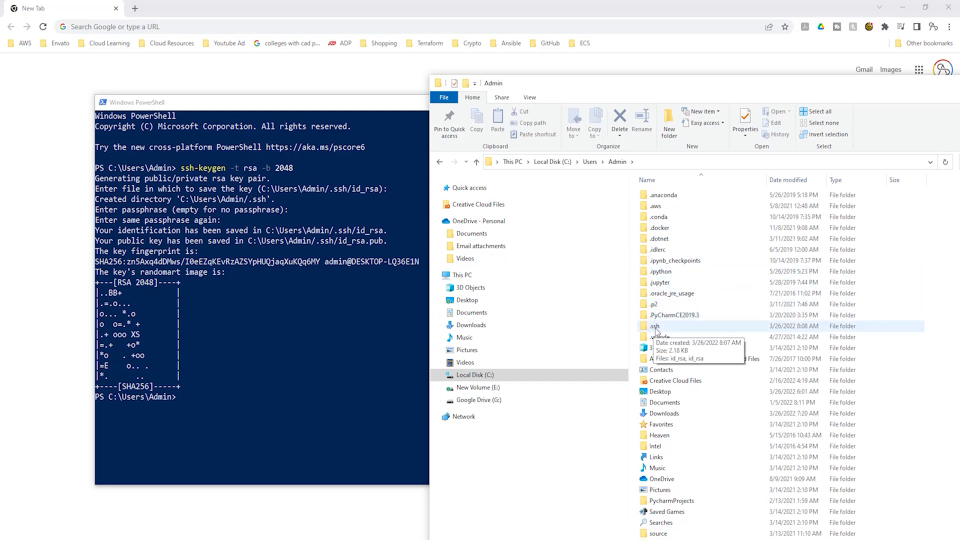
# Open the .ssh folder showing the id_rsa and id_rsa.pub key files
pyautogui.doubleClick(654, 326)
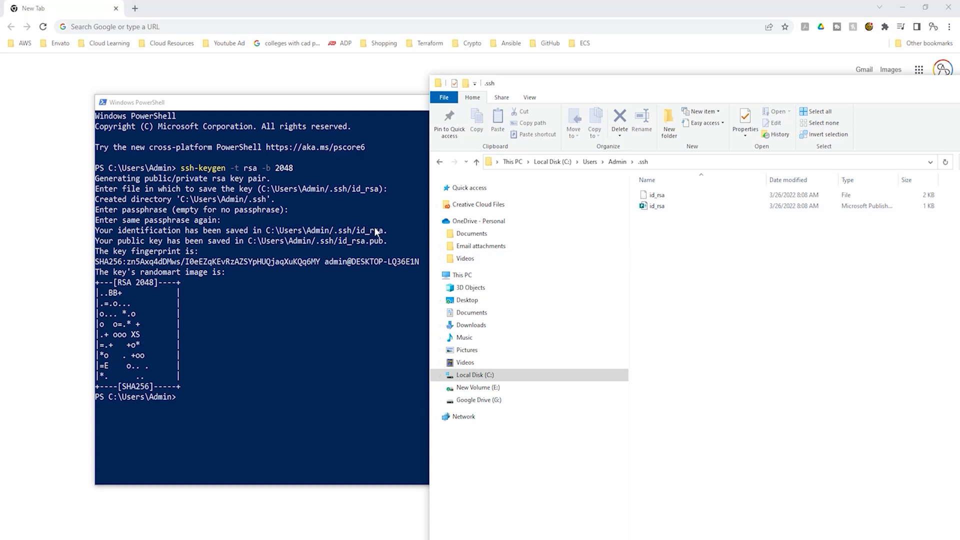
pyautogui.moveTo(633, 284)
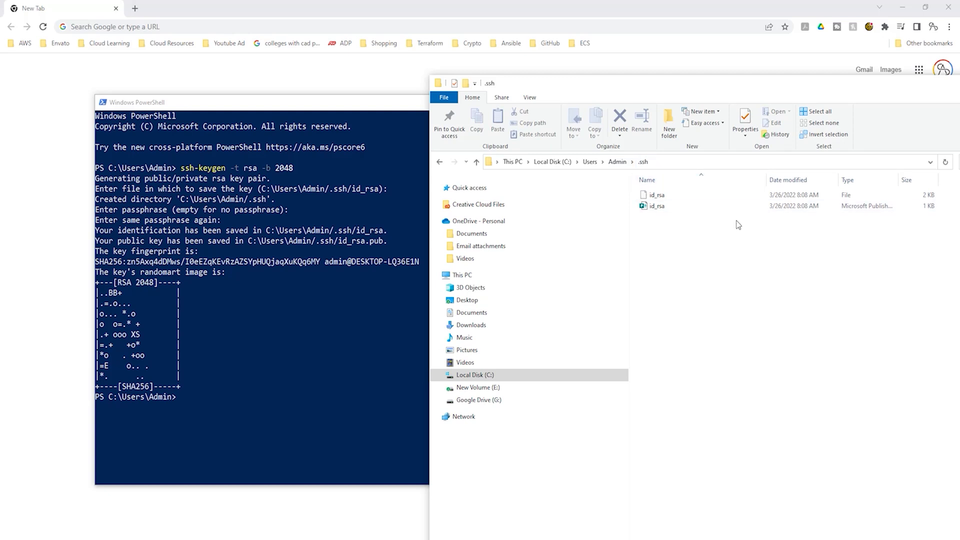
pyautogui.moveTo(656, 206)
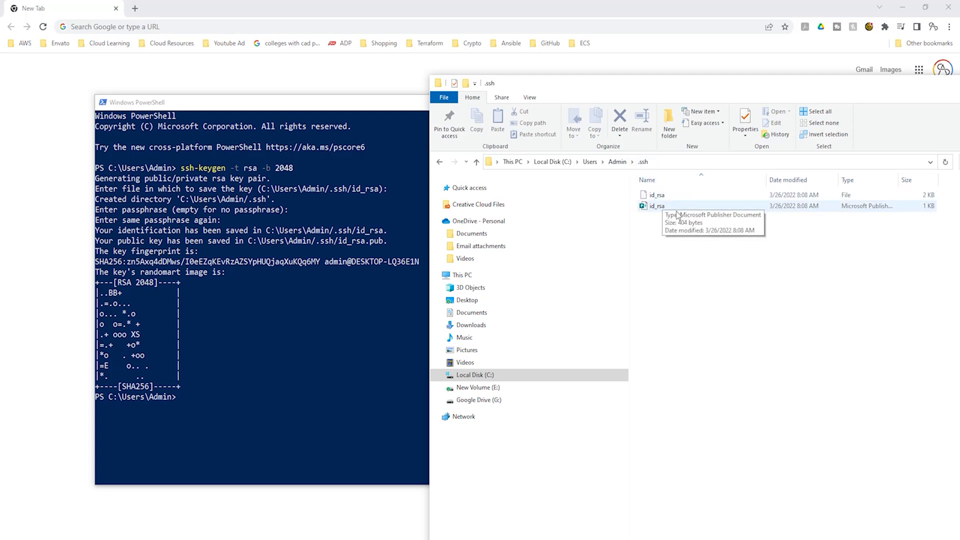